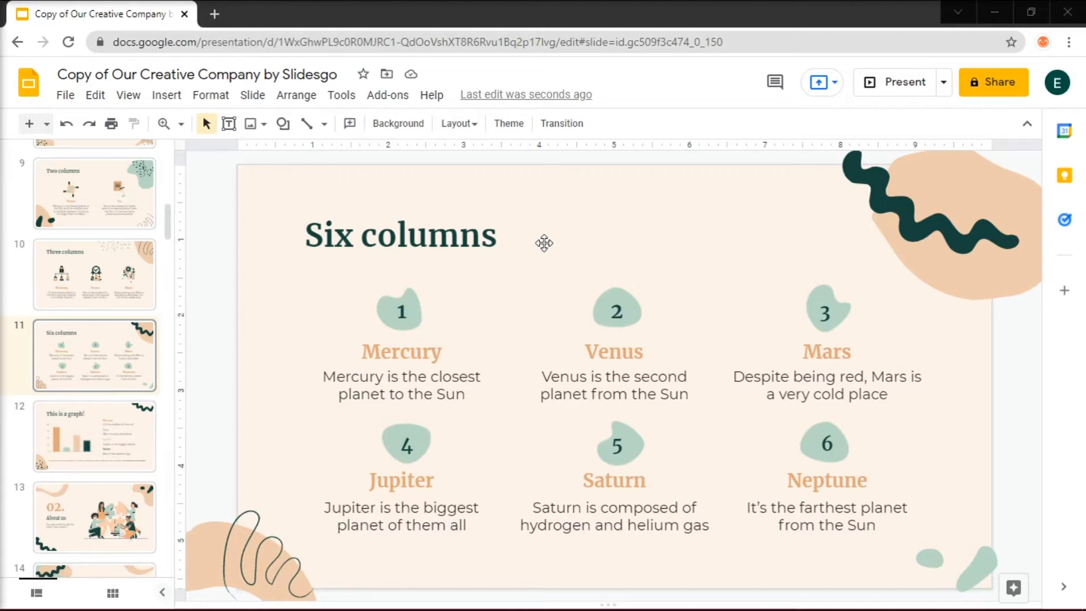
Step: Select the number 1 shape and bring up its right-click action list
click(401, 310)
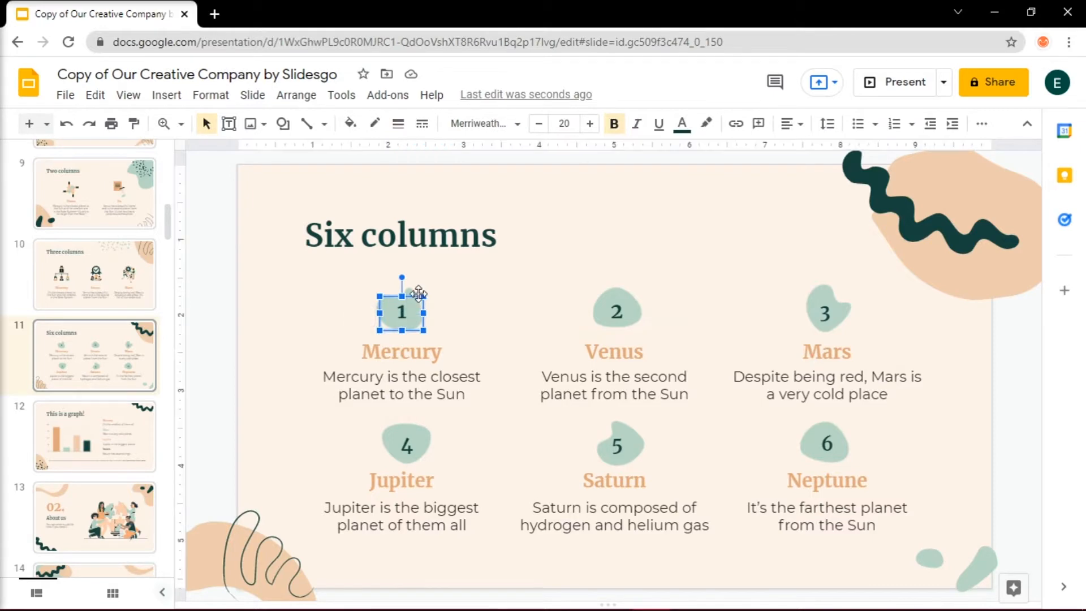
right_click(401, 313)
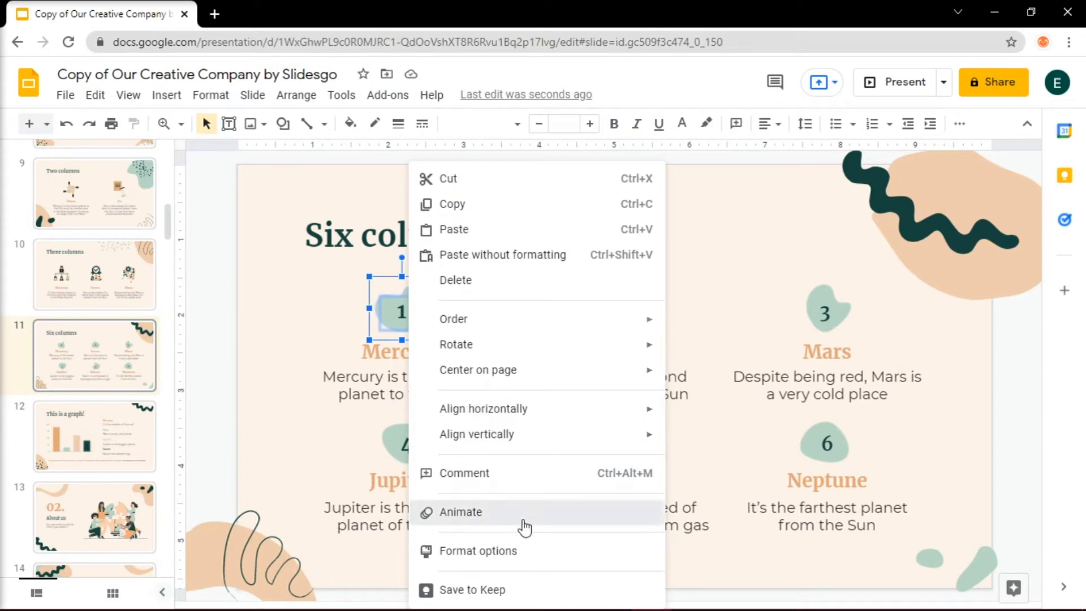
Step: Animate the number 1 shape as Fly in from left, then select the Mercury description
click(460, 511)
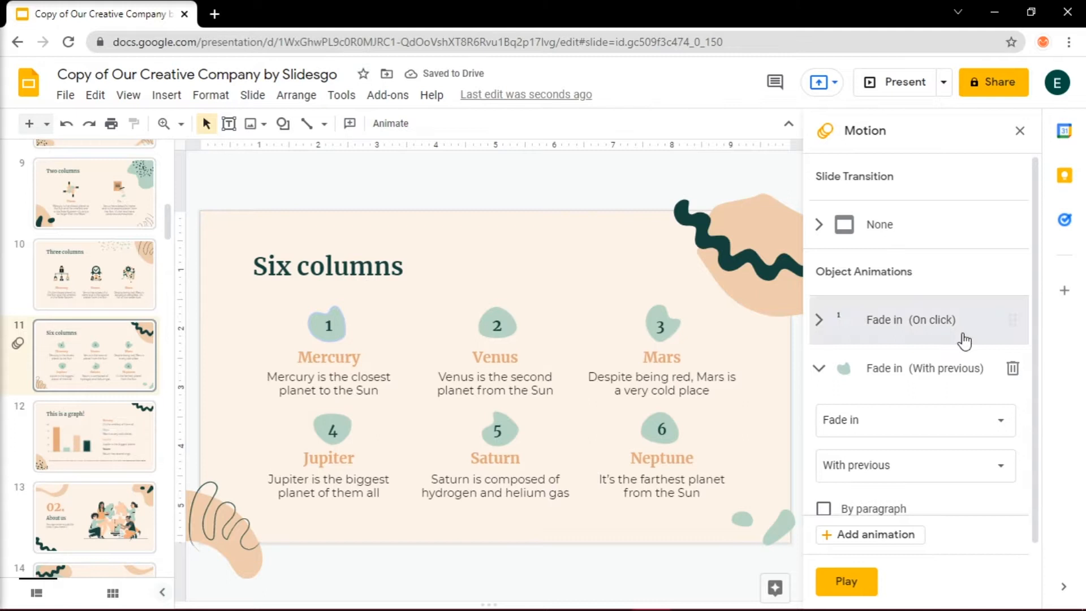
mouse_move(931, 301)
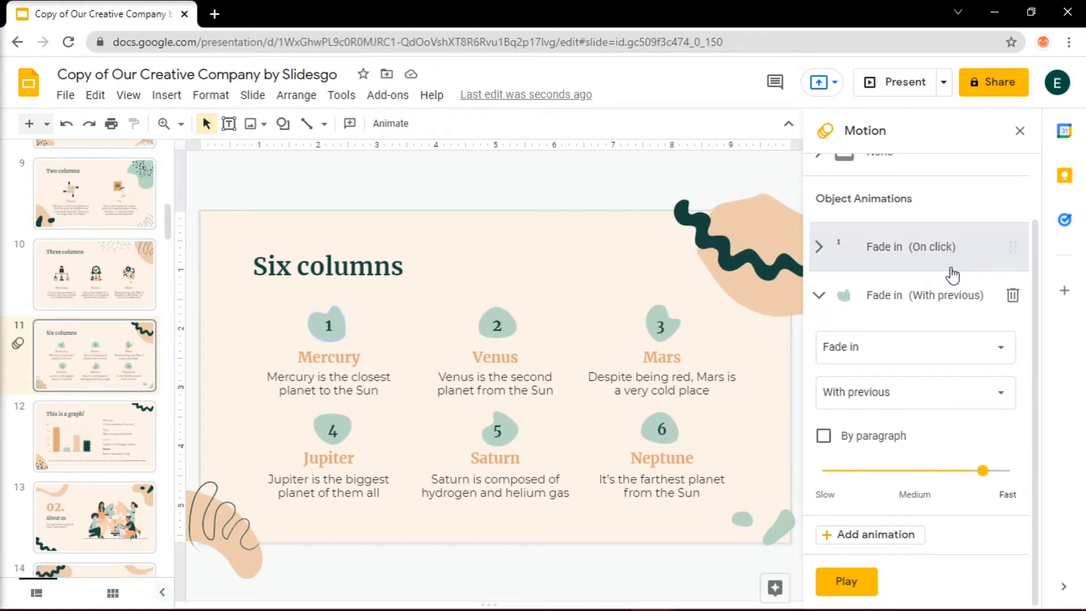
click(912, 347)
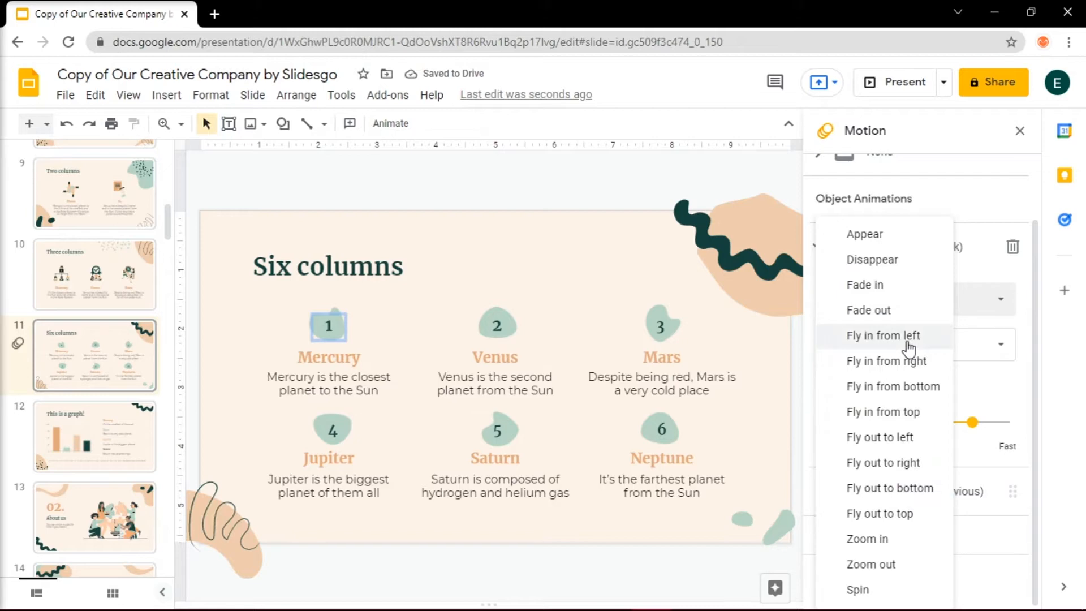
click(884, 334)
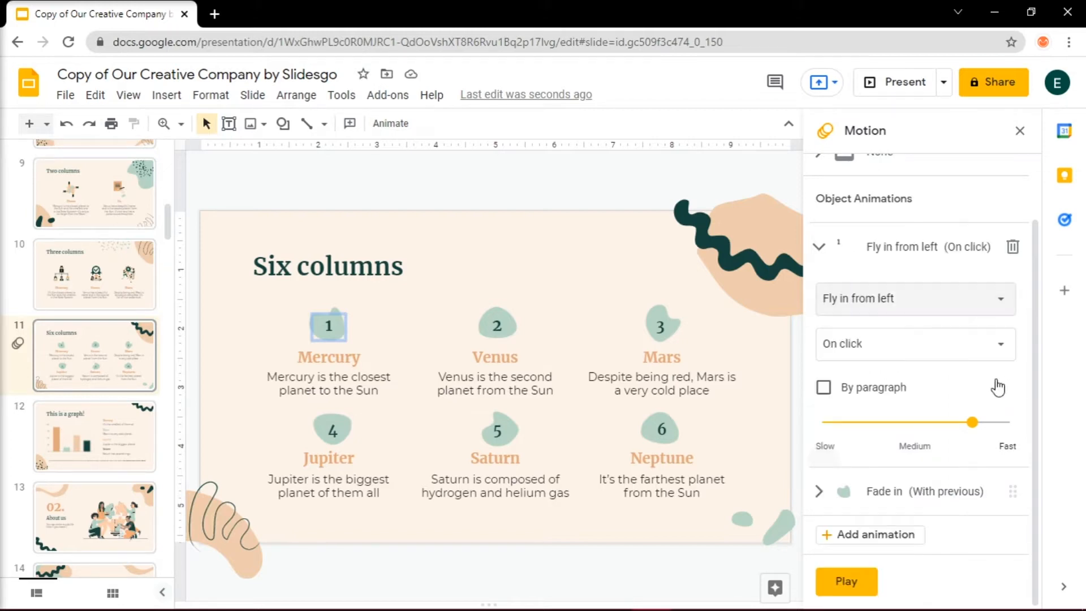
mouse_move(505, 326)
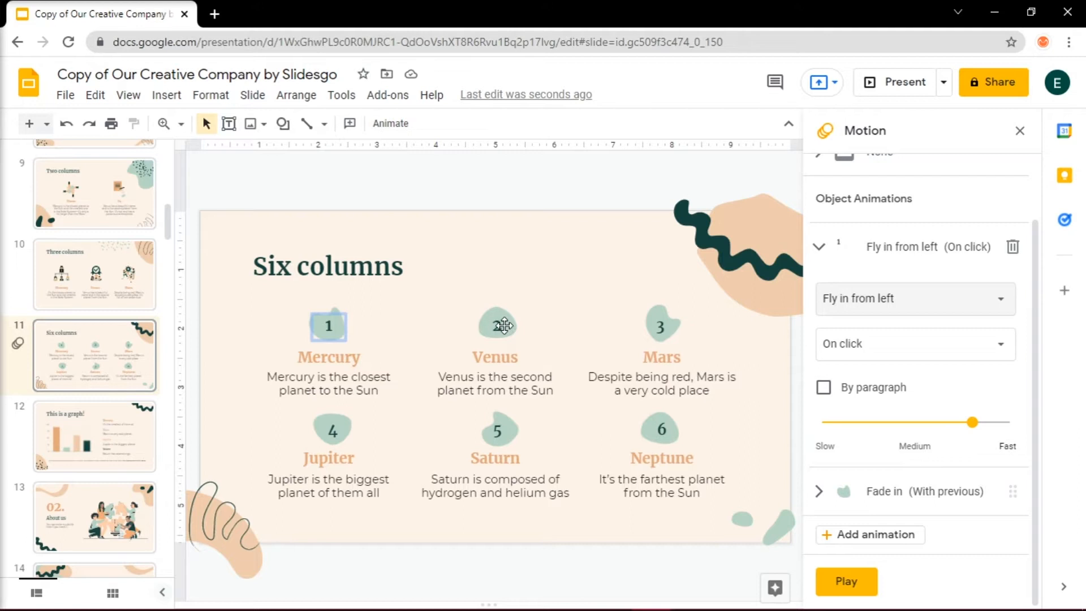
click(496, 324)
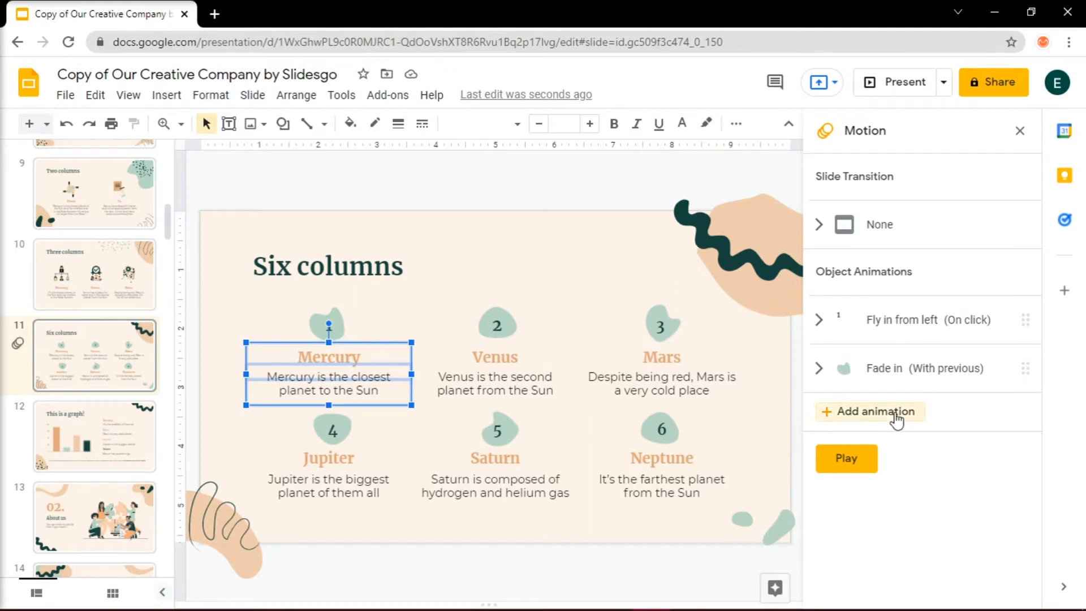
Step: Add animations to the Mercury description, number 2 shape and remaining columns through Neptune's fade-in
click(870, 412)
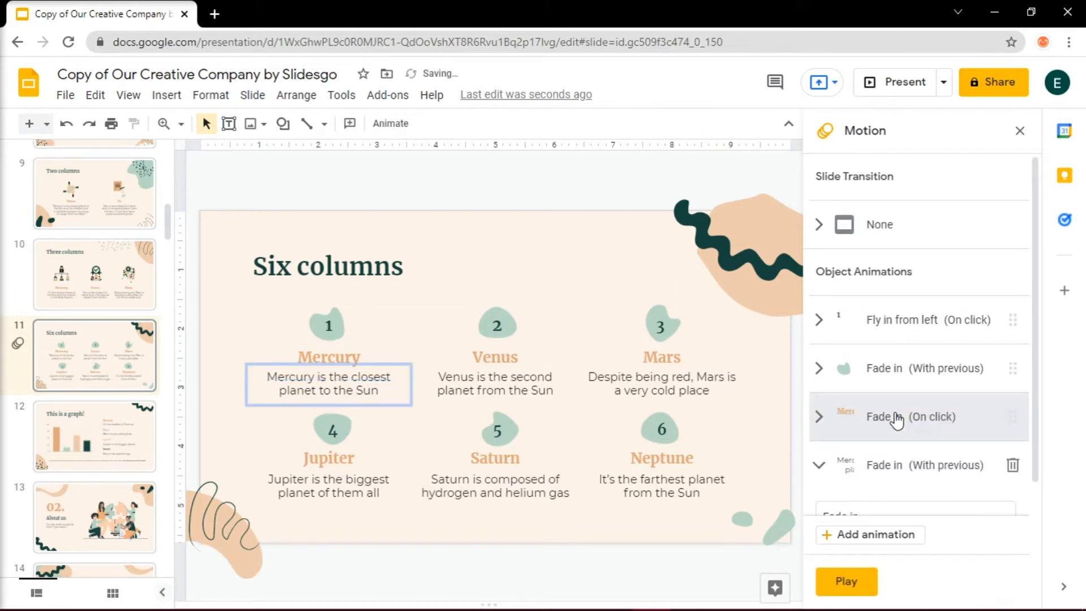
click(924, 381)
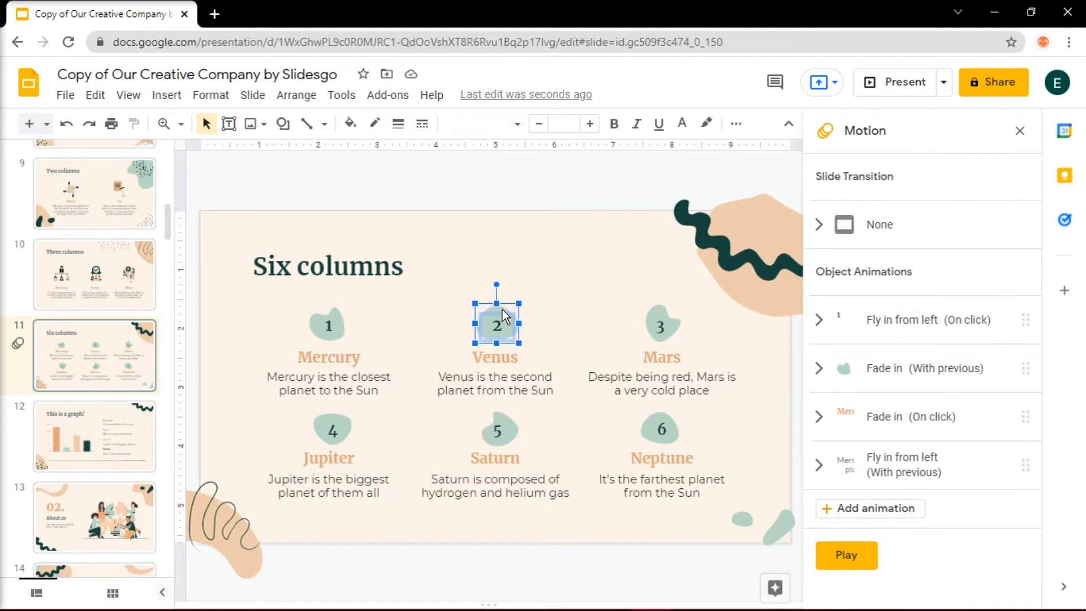
click(495, 357)
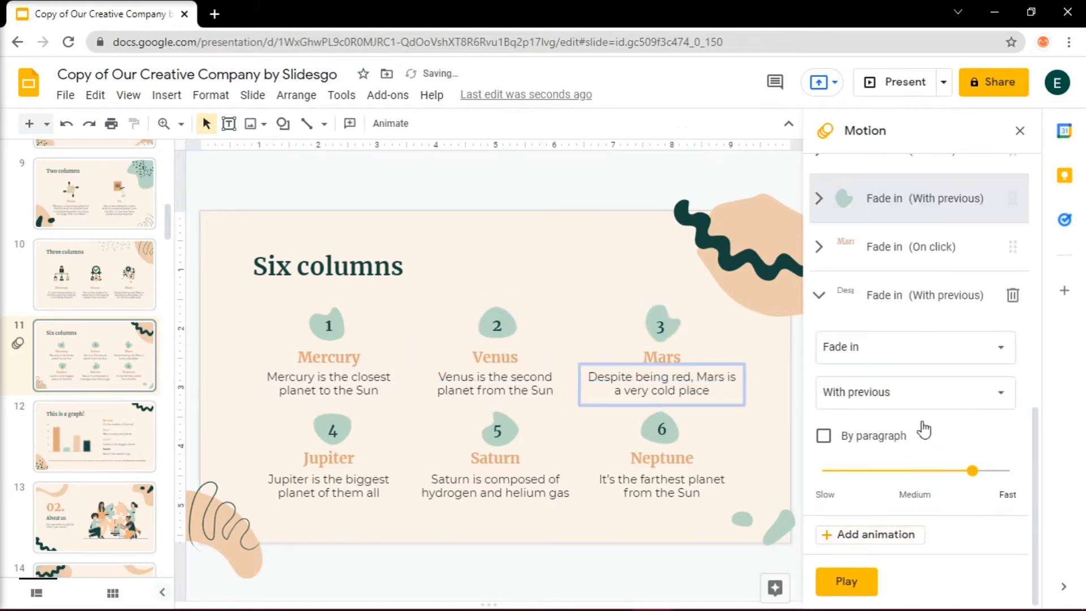
click(332, 428)
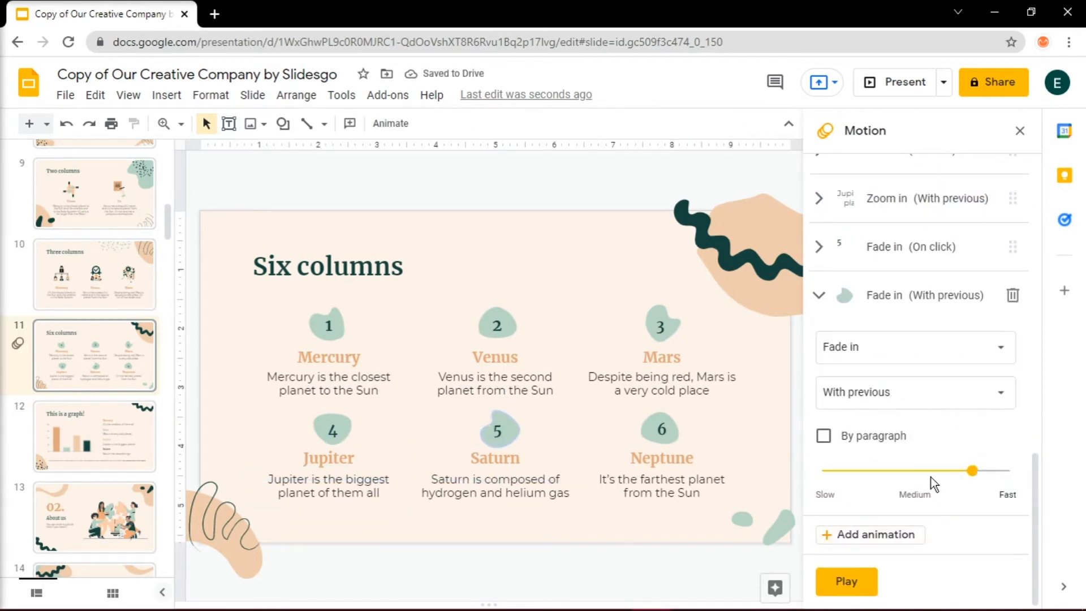
click(913, 348)
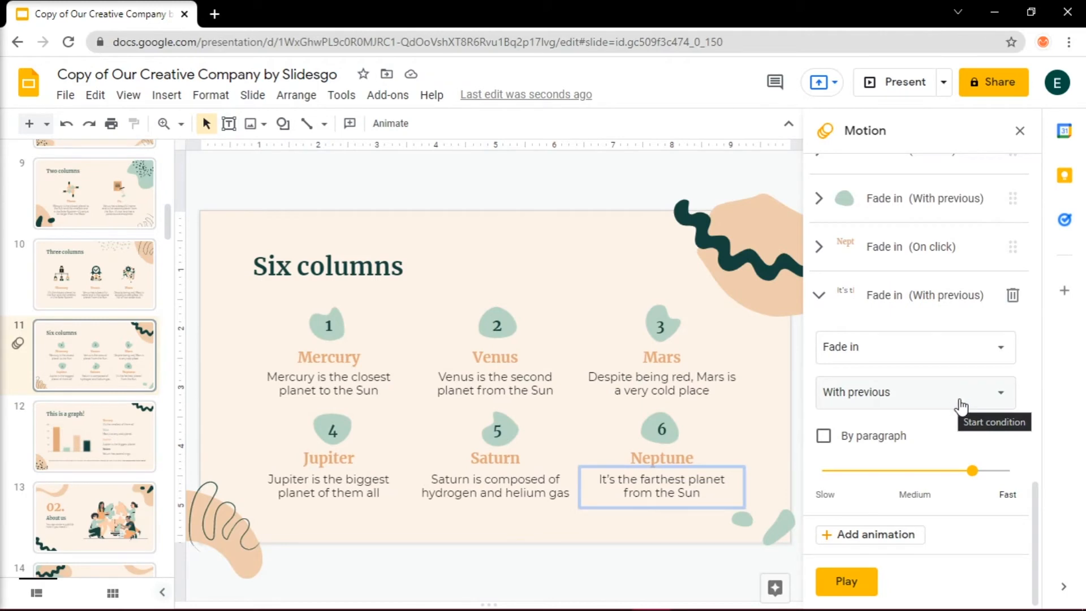
Step: Try fade speeds of 2.5 s, 4.5 s and 3.5 s for the Neptune text, ending near Fast
drag(992, 471, 914, 471)
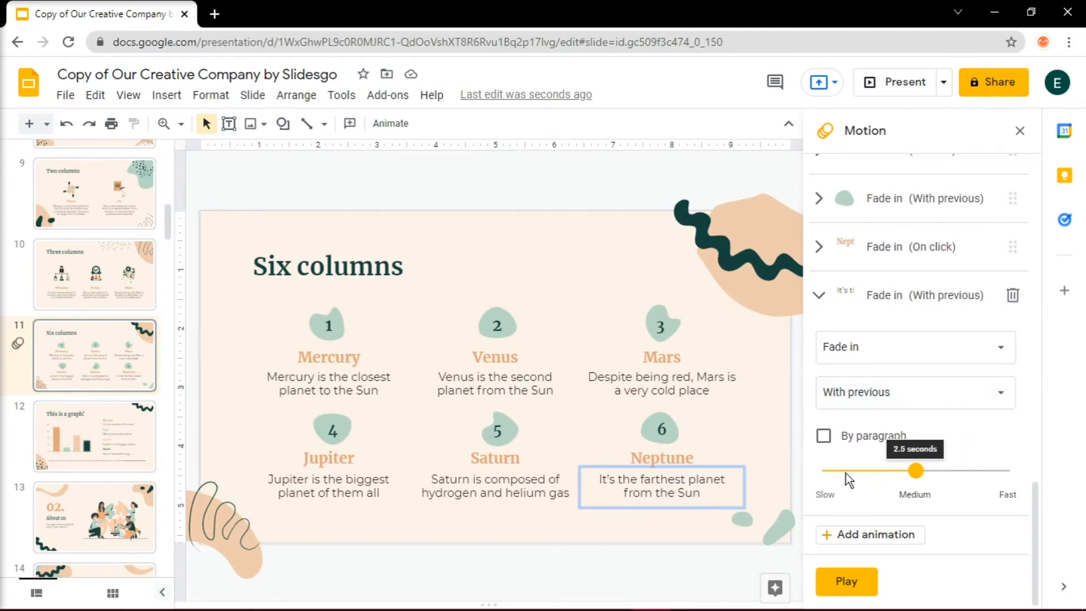
drag(916, 471, 841, 470)
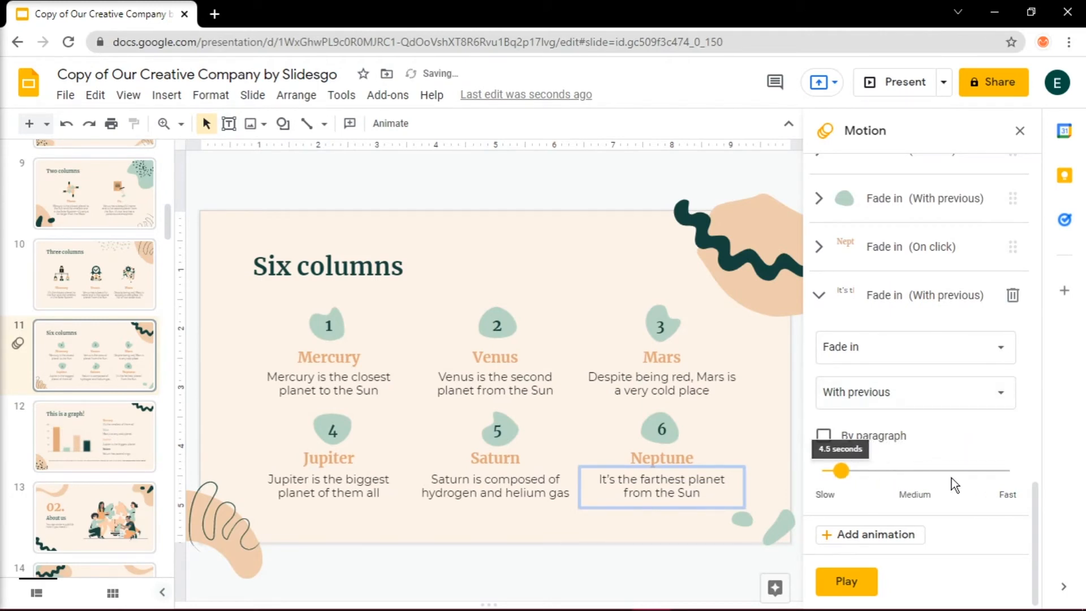
drag(840, 470, 880, 471)
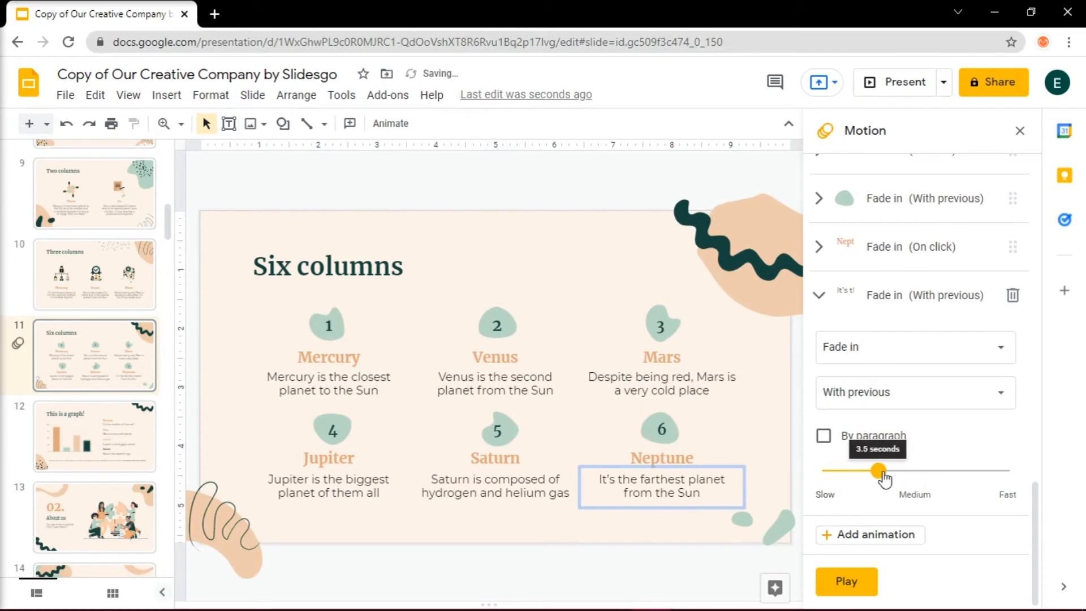
drag(880, 471, 964, 471)
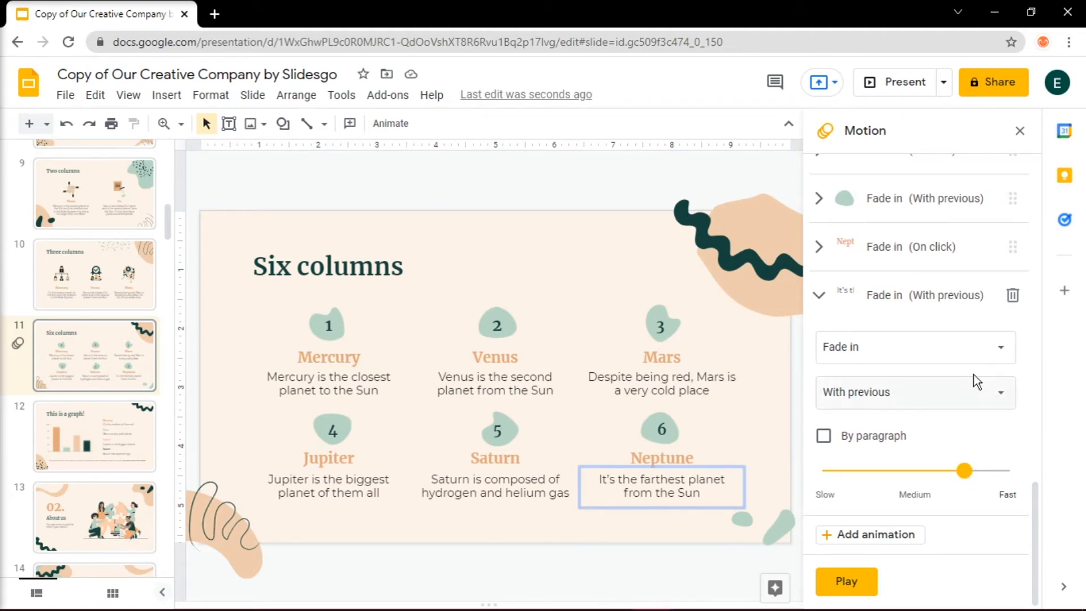
Step: Keep the number 1 animation starting On click and play the slide's animation preview
click(818, 295)
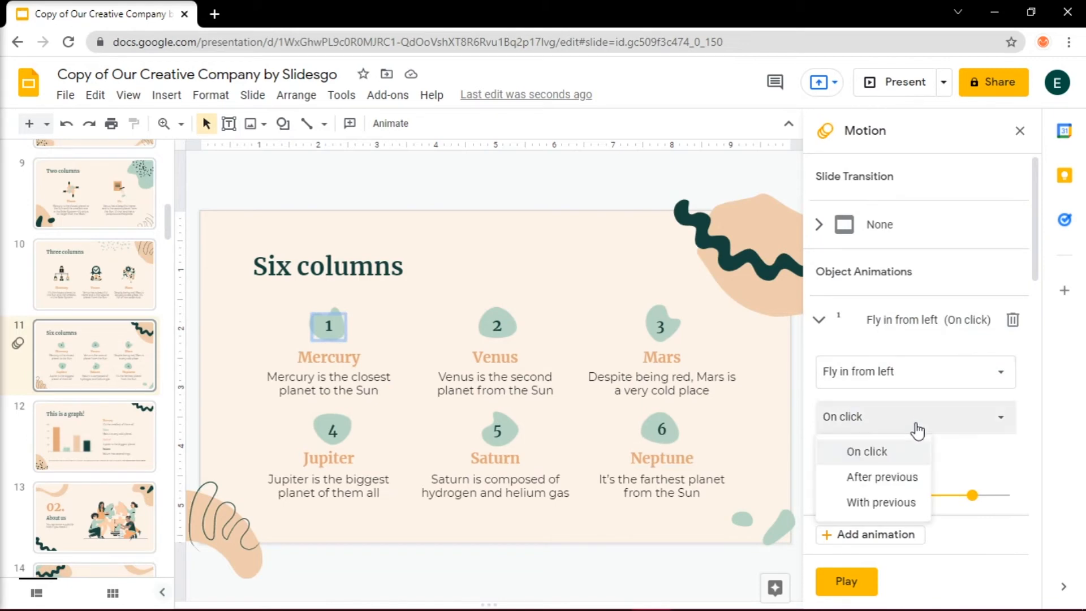
mouse_move(908, 463)
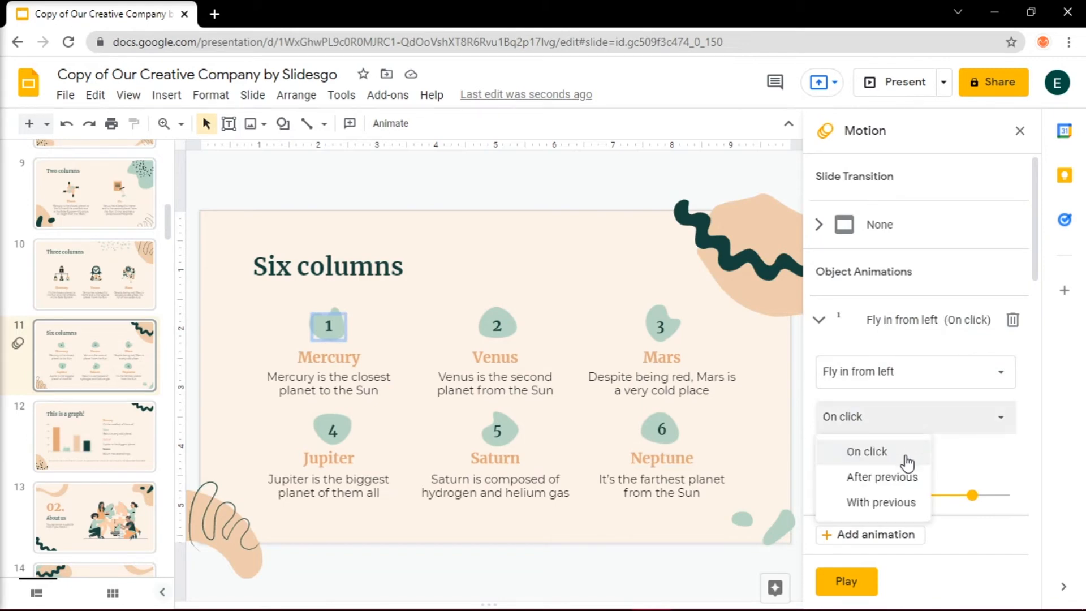
click(865, 451)
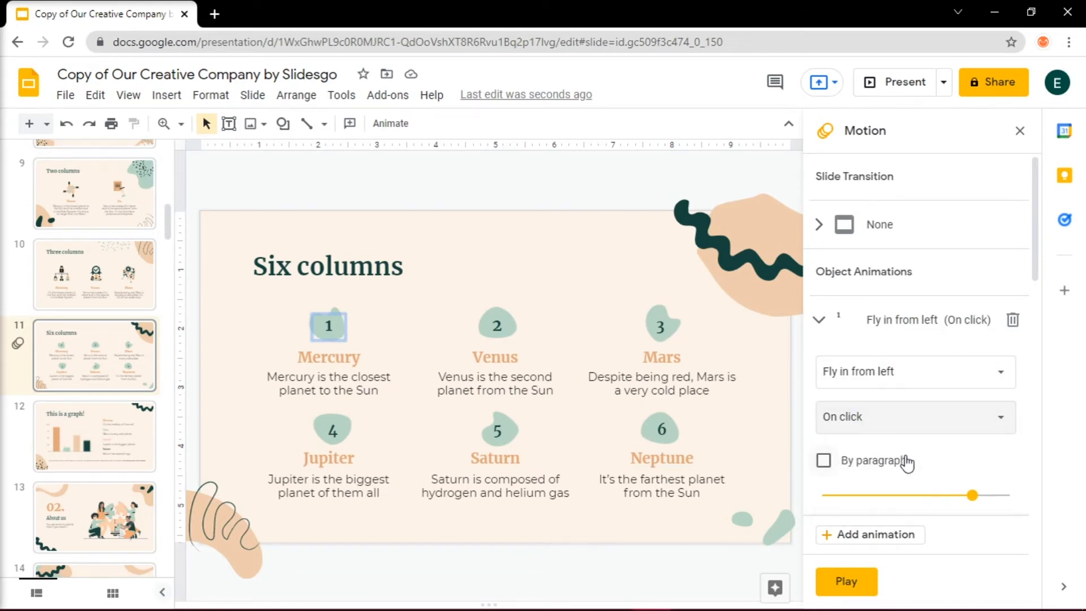
click(845, 580)
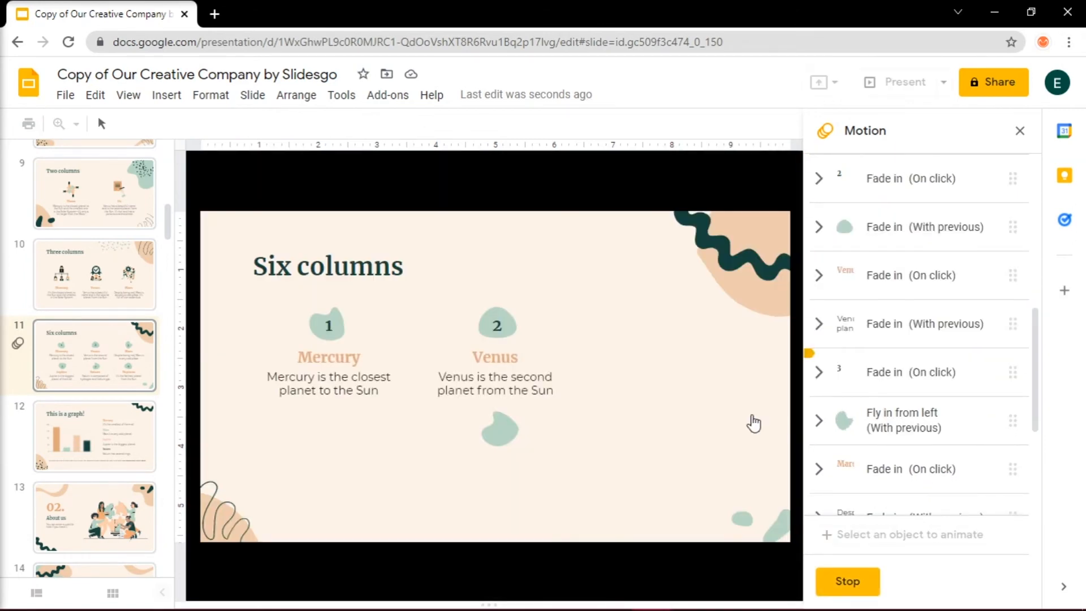